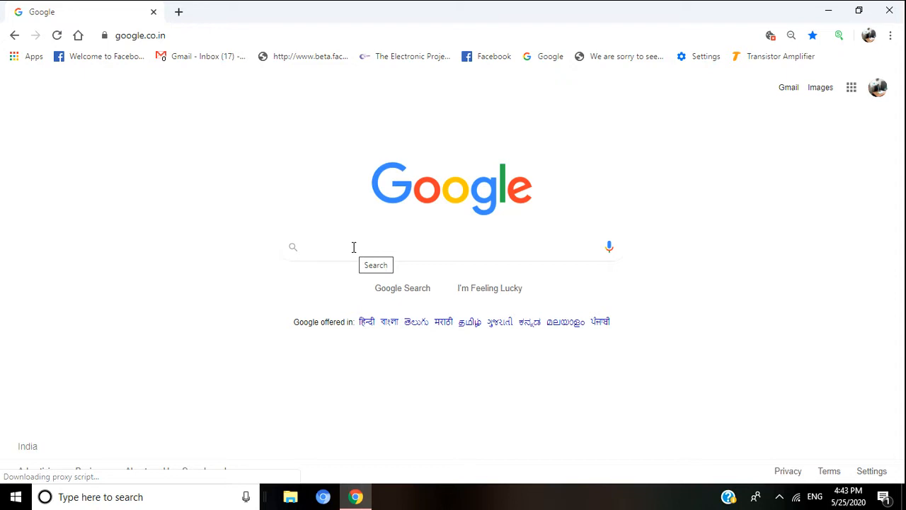
# Search Google for "online circuit simulation" to list circuit simulator results.
pyautogui.write('ciecuit simulatio')
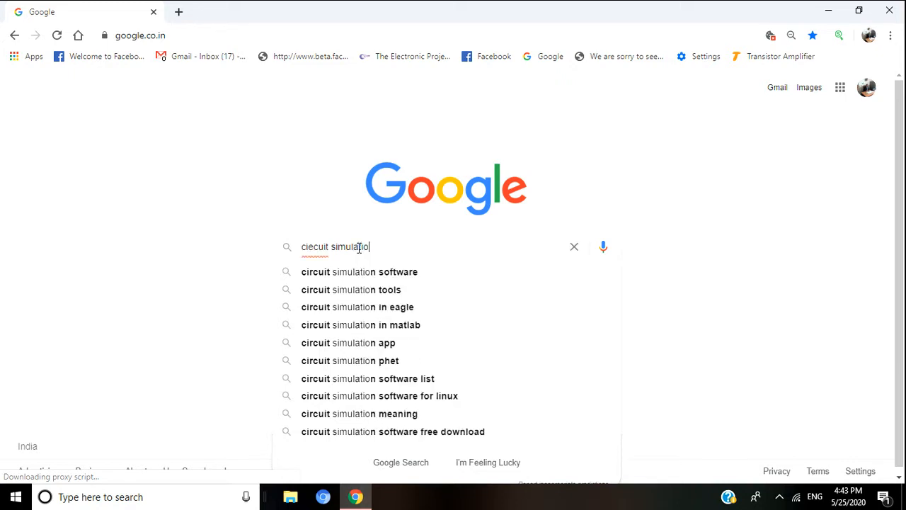
pyautogui.write('n')
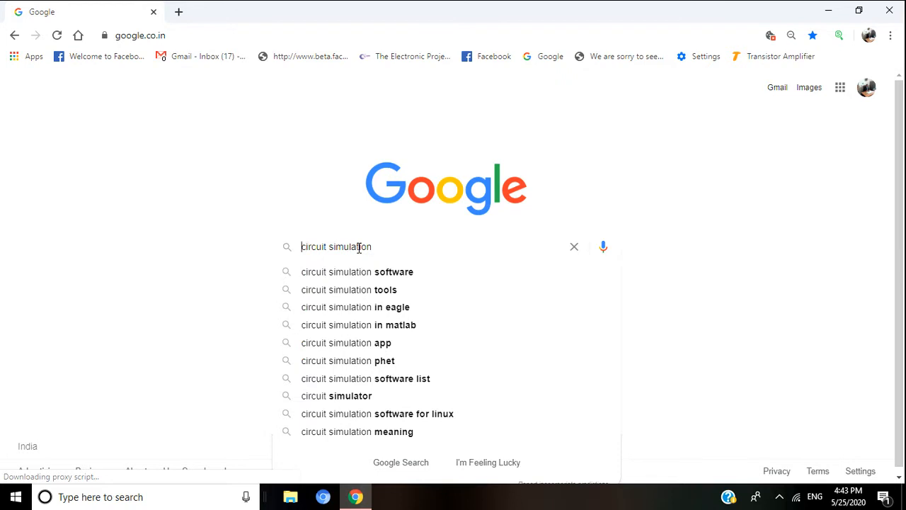
pyautogui.write('online')
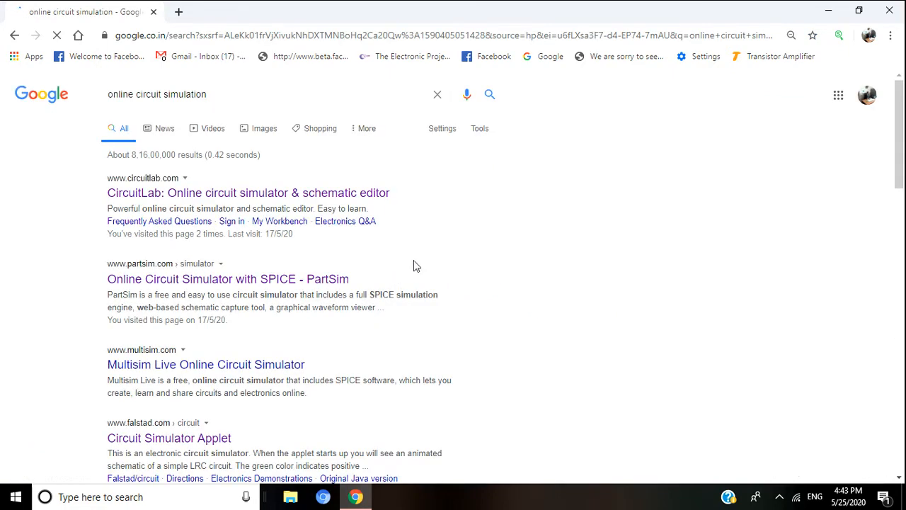
# Choose the falstad.com Circuit Simulator Applet result further down the list.
pyautogui.scroll(-3)
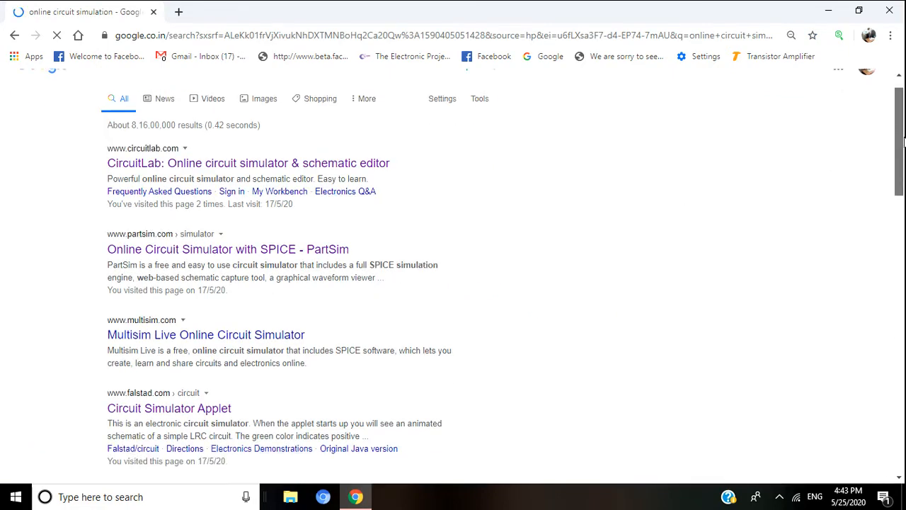
pyautogui.scroll(-3)
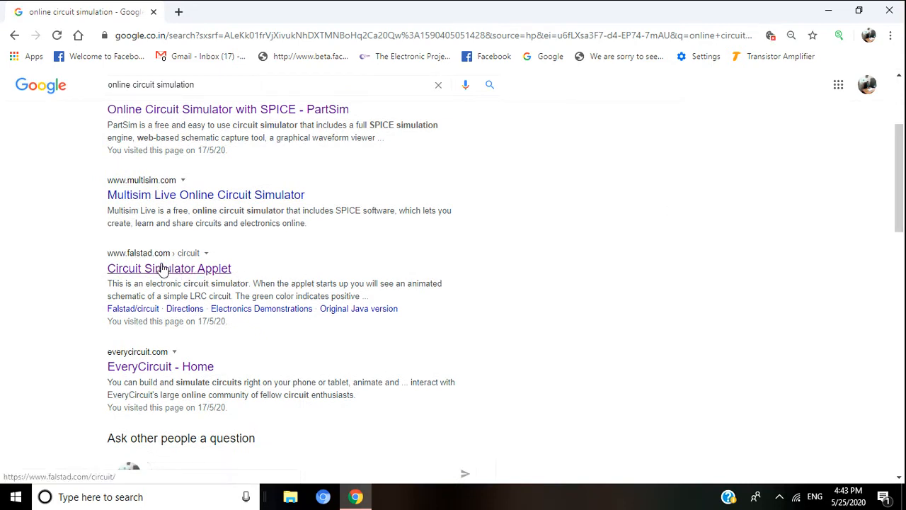
pyautogui.moveTo(134, 263)
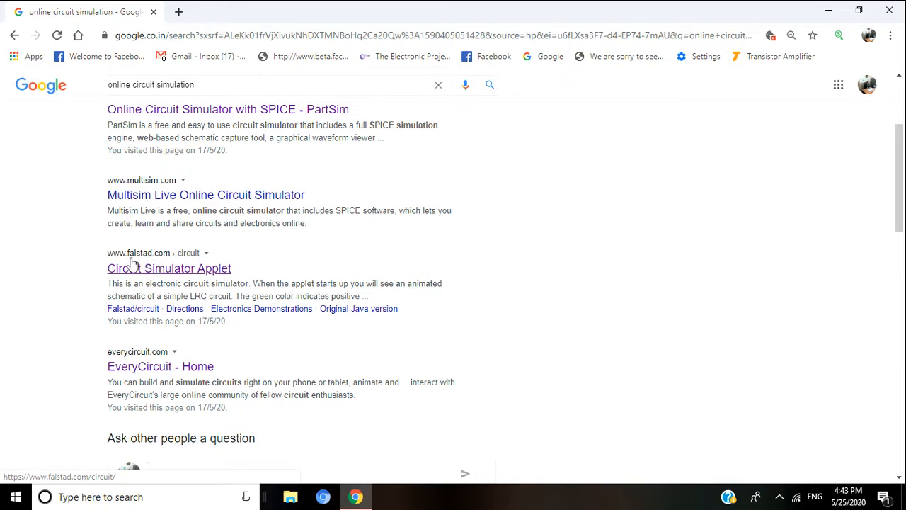
pyautogui.moveTo(141, 266)
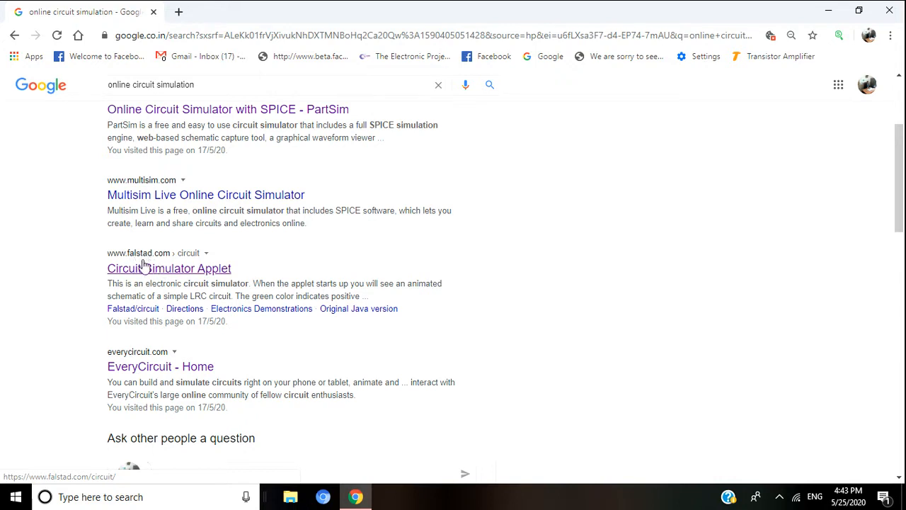
pyautogui.moveTo(161, 275)
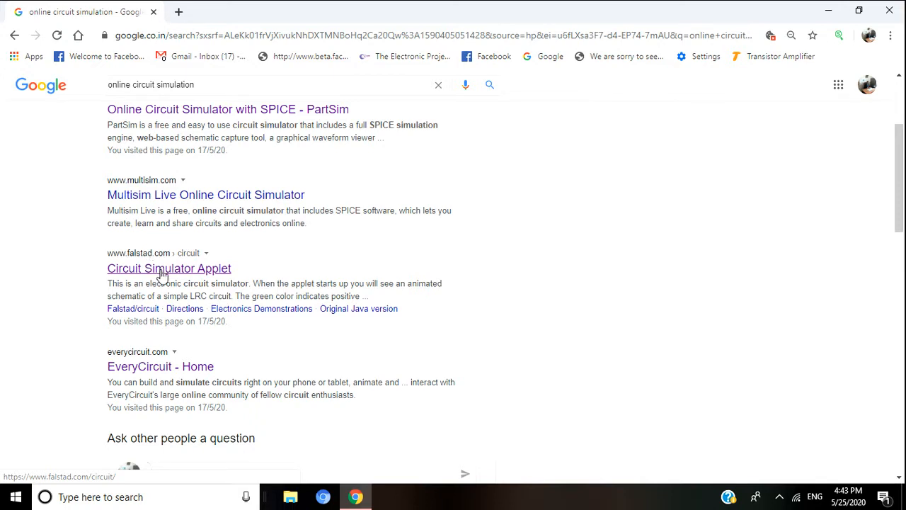
pyautogui.click(168, 269)
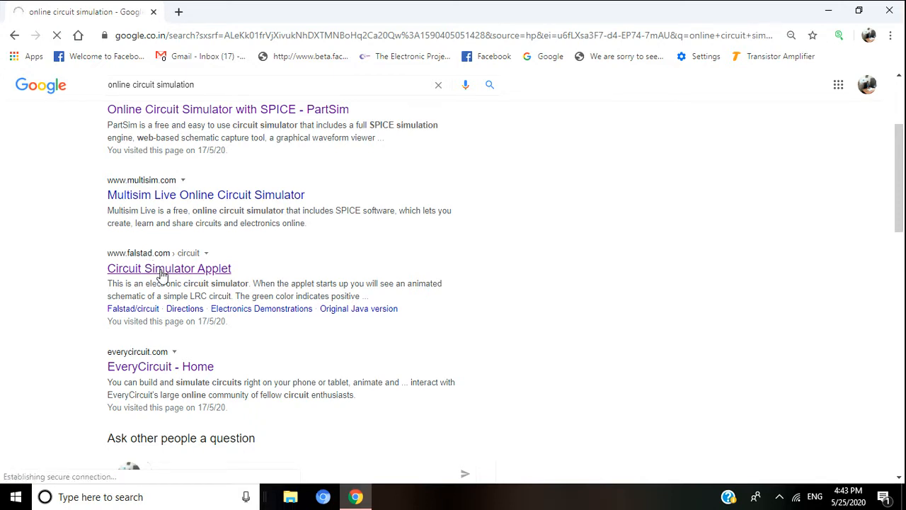
# Load the Falstad simulator with its default LRC demo and browse the File, Edit, Draw, Circuits and Scopes menus.
pyautogui.click(168, 270)
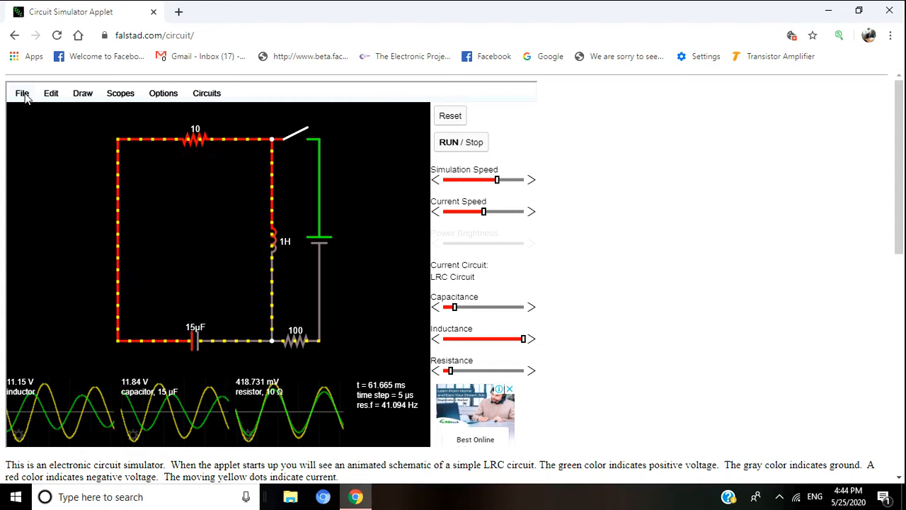
pyautogui.click(23, 93)
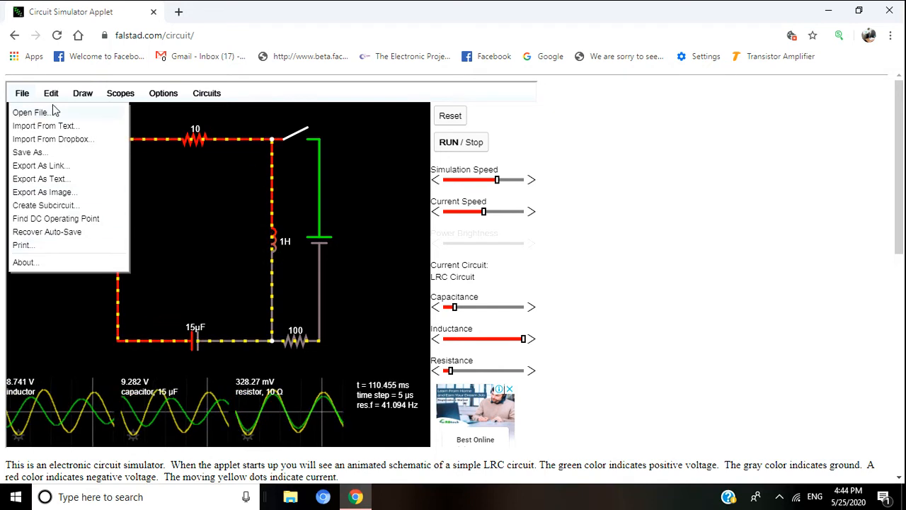
pyautogui.click(51, 94)
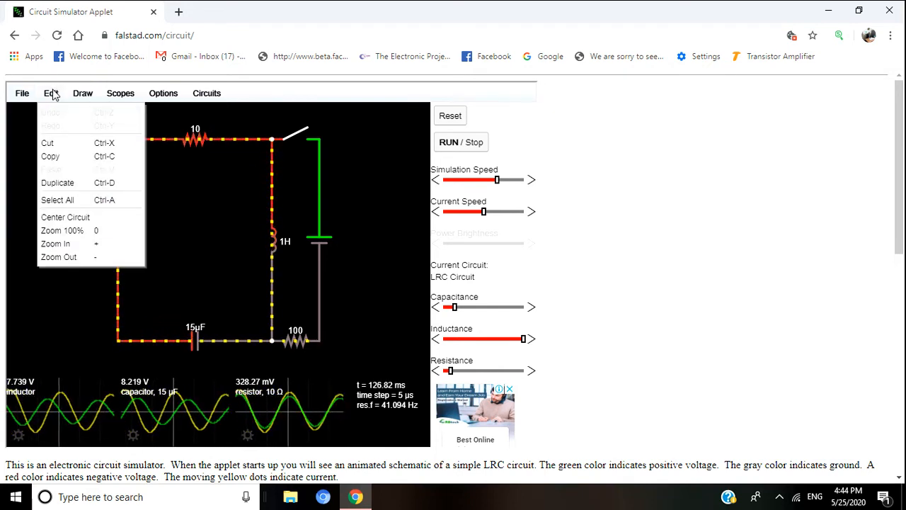
pyautogui.click(82, 94)
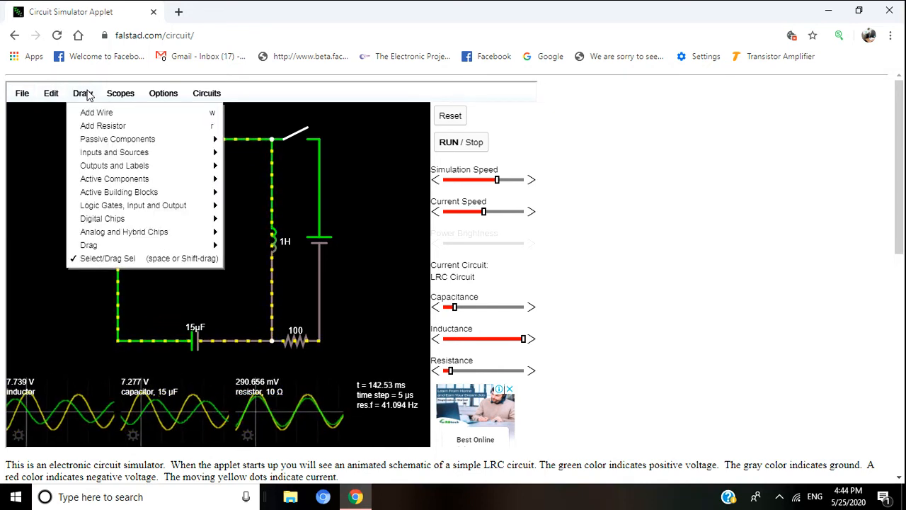
pyautogui.moveTo(102, 124)
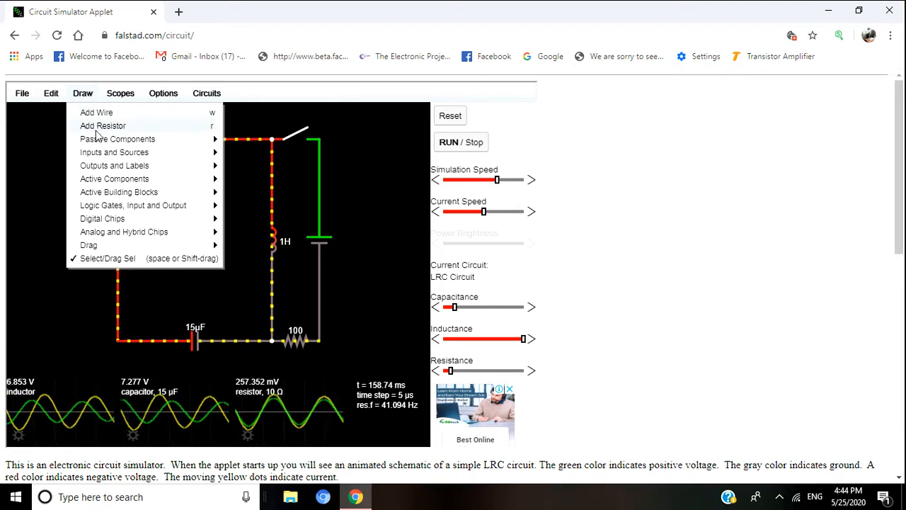
pyautogui.click(207, 94)
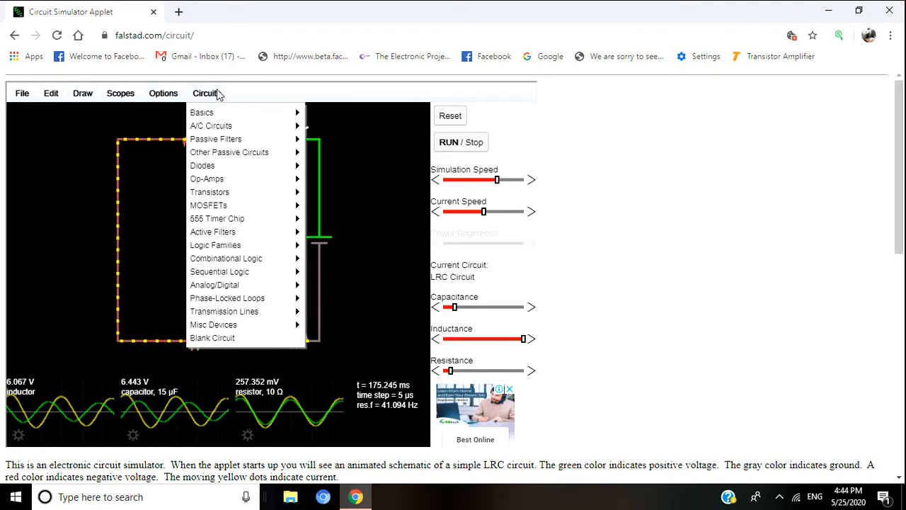
pyautogui.click(120, 93)
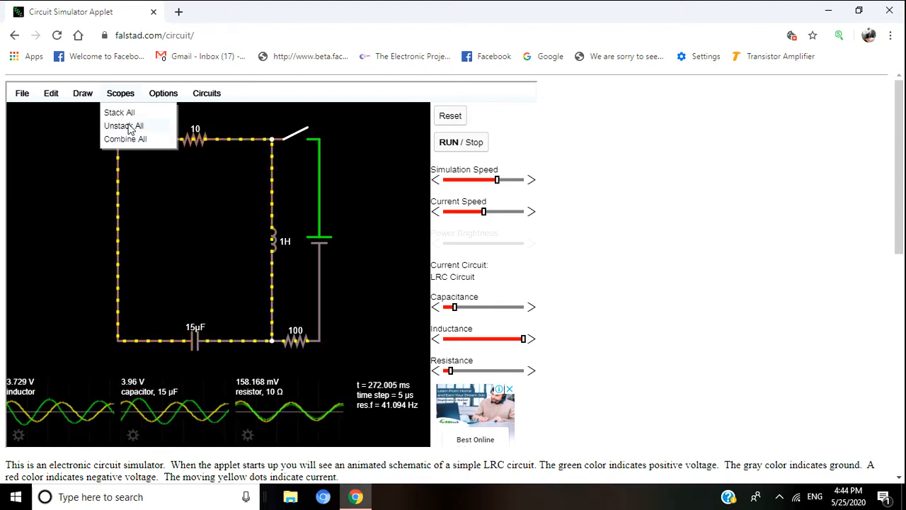
pyautogui.click(163, 93)
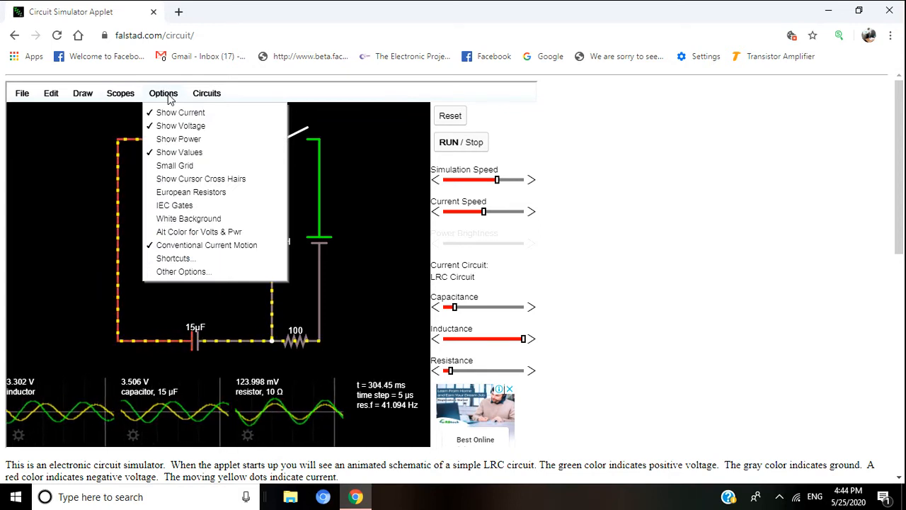
pyautogui.moveTo(201, 178)
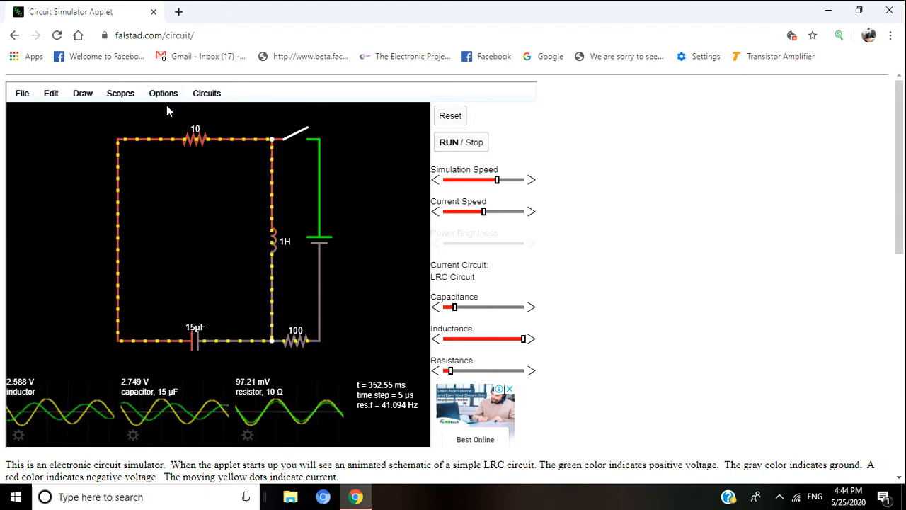
pyautogui.click(163, 93)
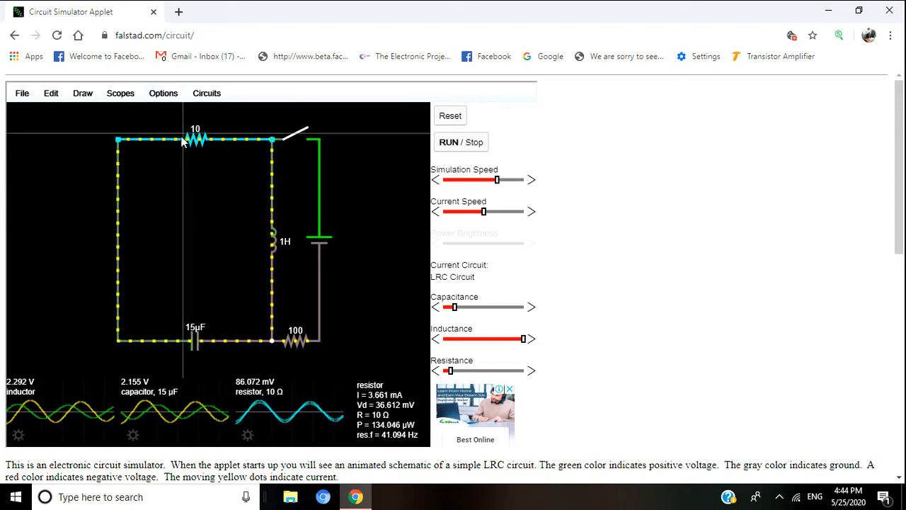
pyautogui.click(163, 93)
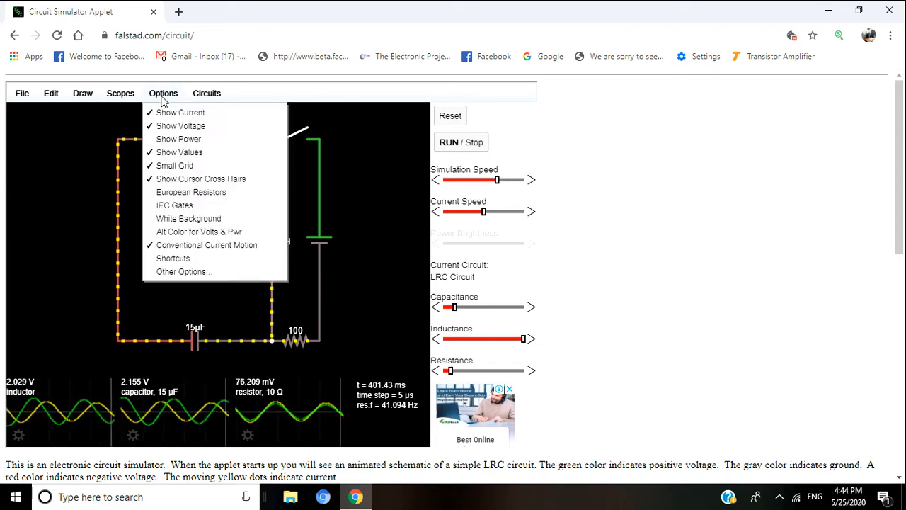
pyautogui.click(176, 184)
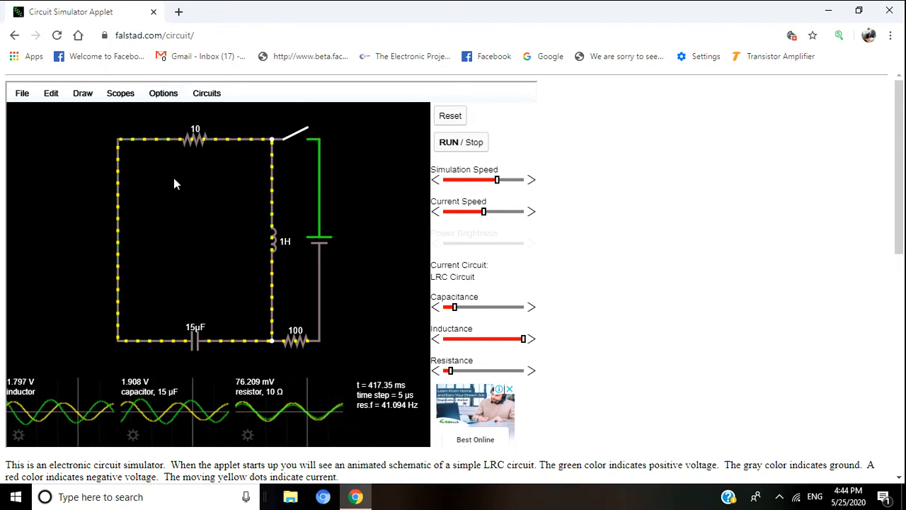
pyautogui.click(164, 93)
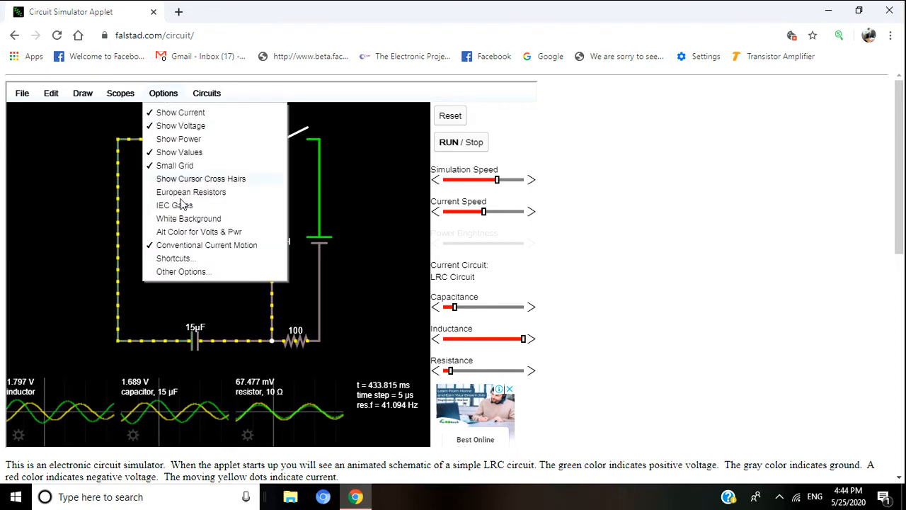
pyautogui.click(184, 225)
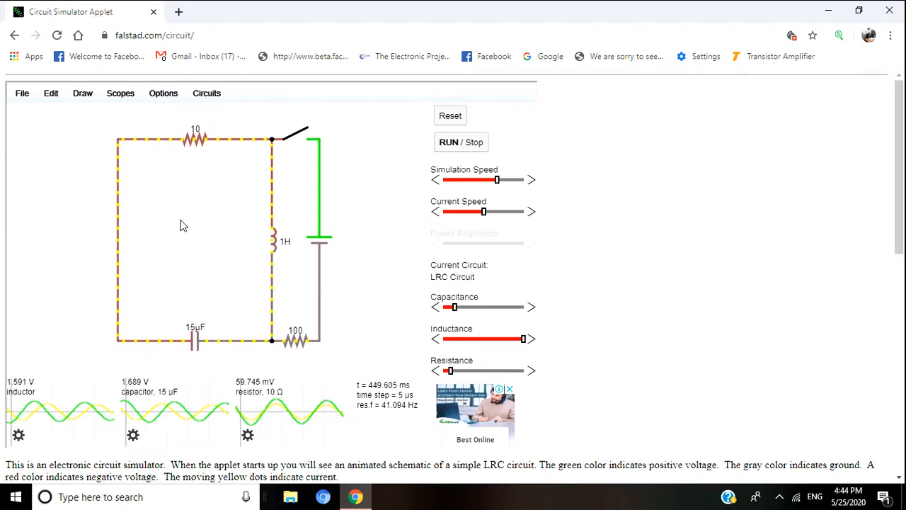
pyautogui.click(163, 93)
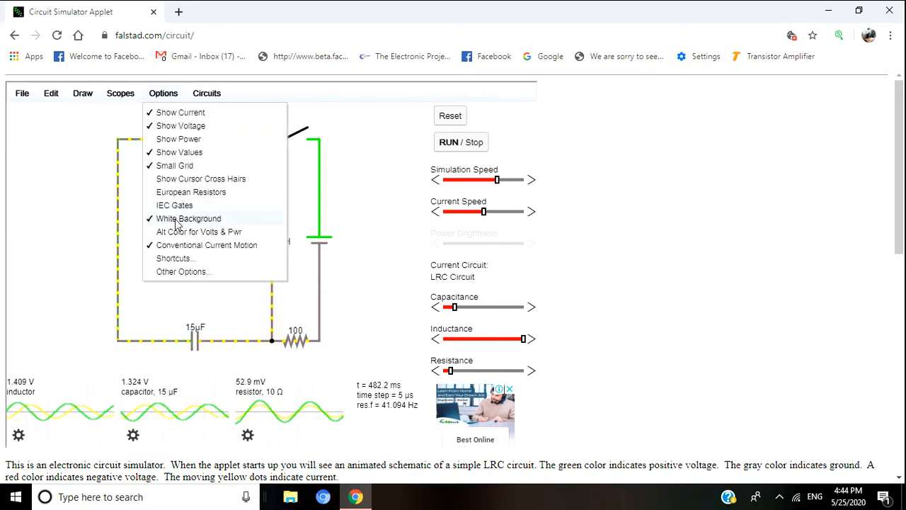
pyautogui.click(189, 218)
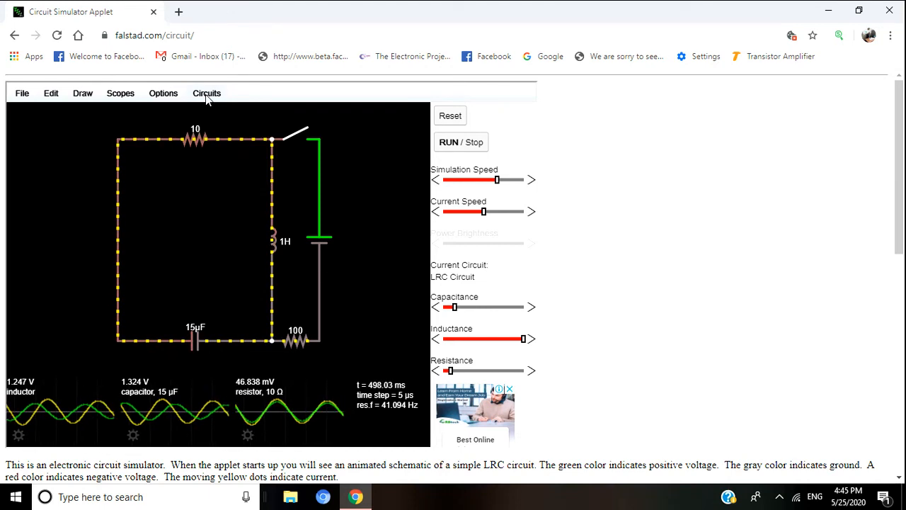
# Load the Diode I/V Curve example from Circuits > Diodes.
pyautogui.click(207, 93)
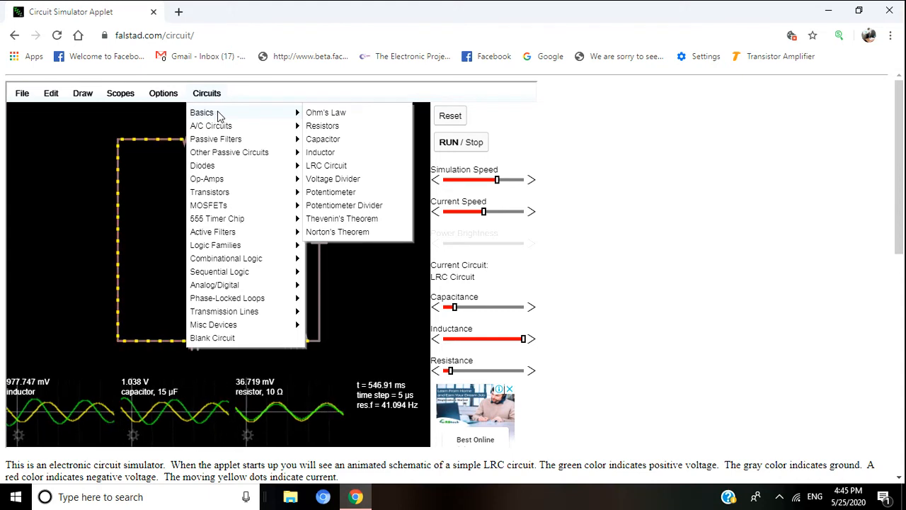
pyautogui.moveTo(215, 138)
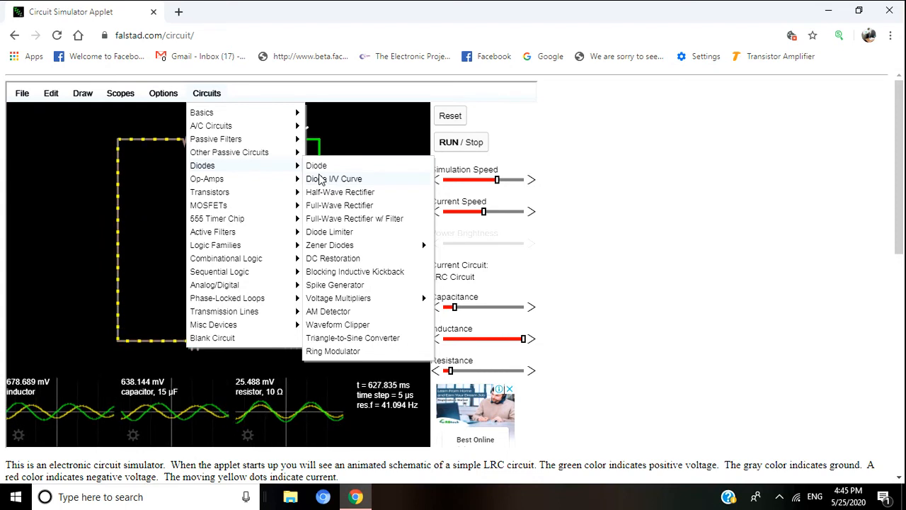
pyautogui.click(335, 178)
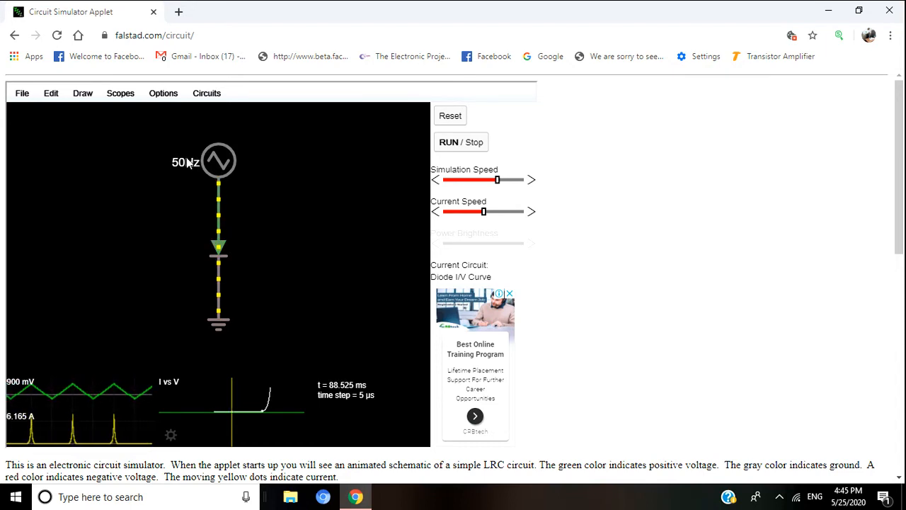
pyautogui.click(218, 161)
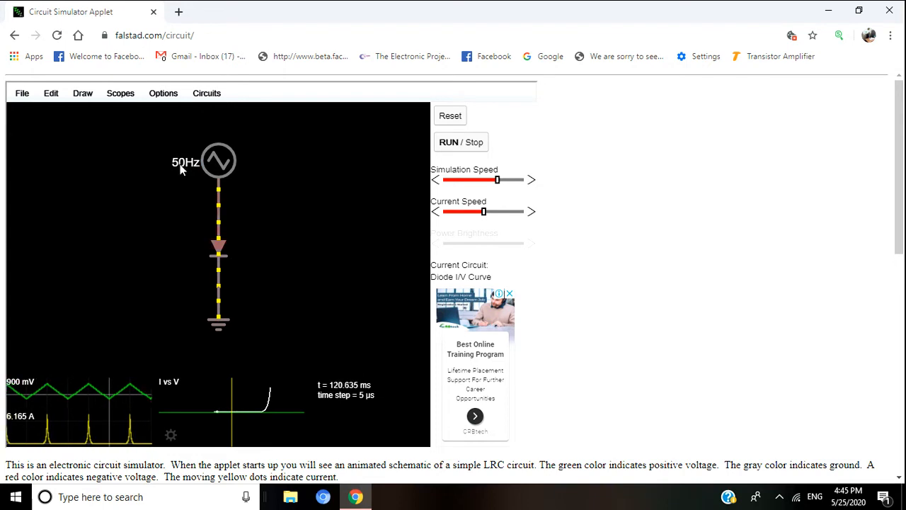
pyautogui.rightClick(181, 169)
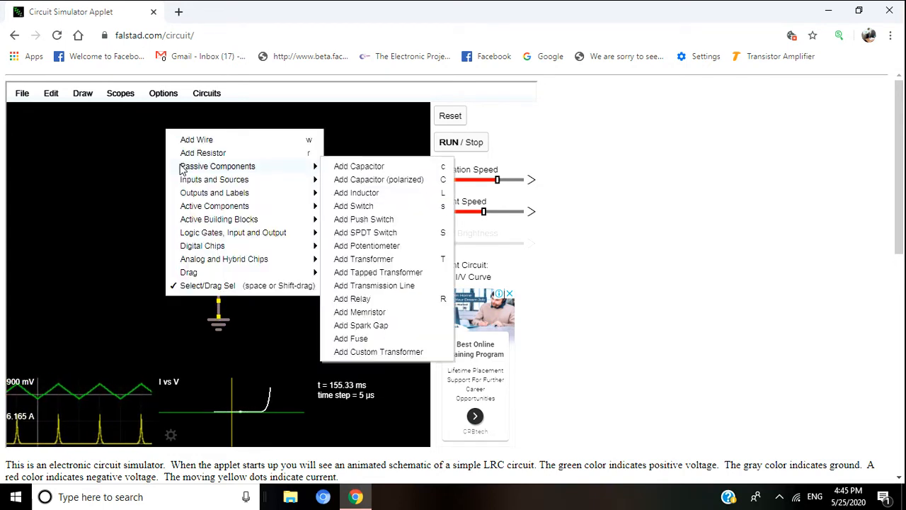
pyautogui.moveTo(207, 286)
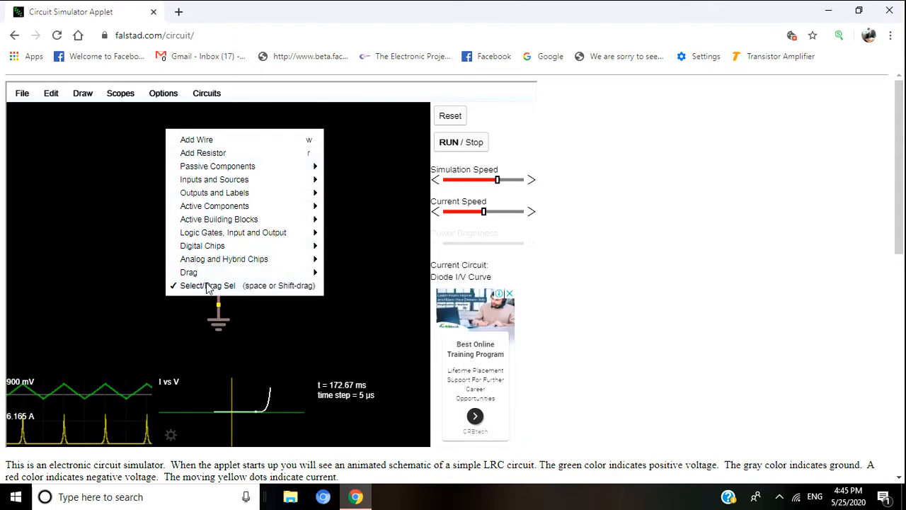
pyautogui.moveTo(190, 272)
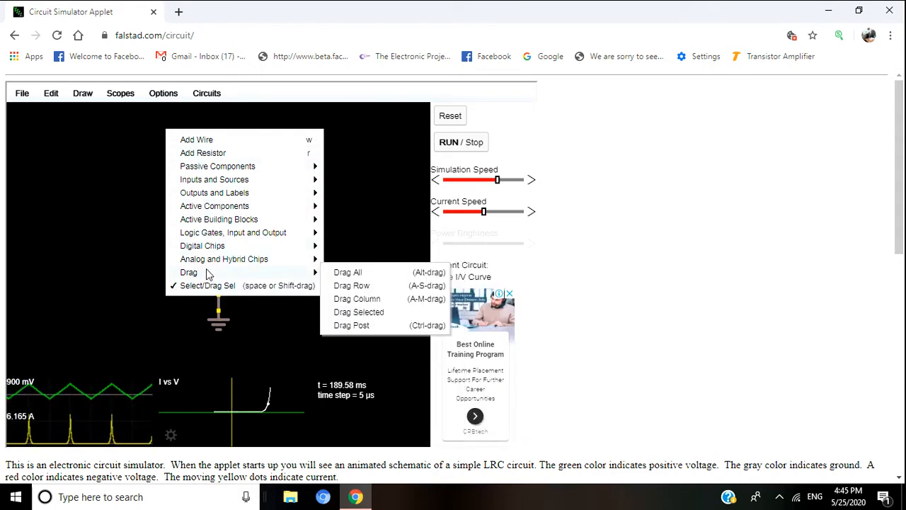
pyautogui.moveTo(224, 257)
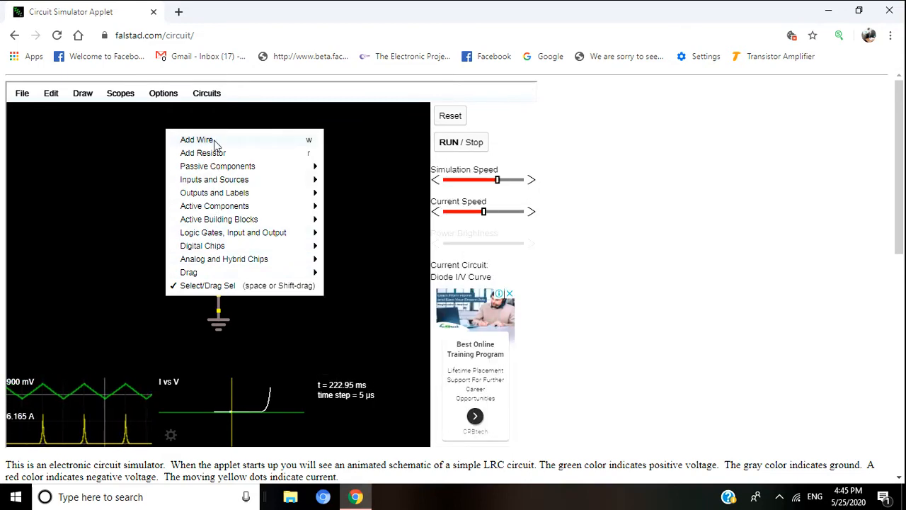
pyautogui.moveTo(215, 179)
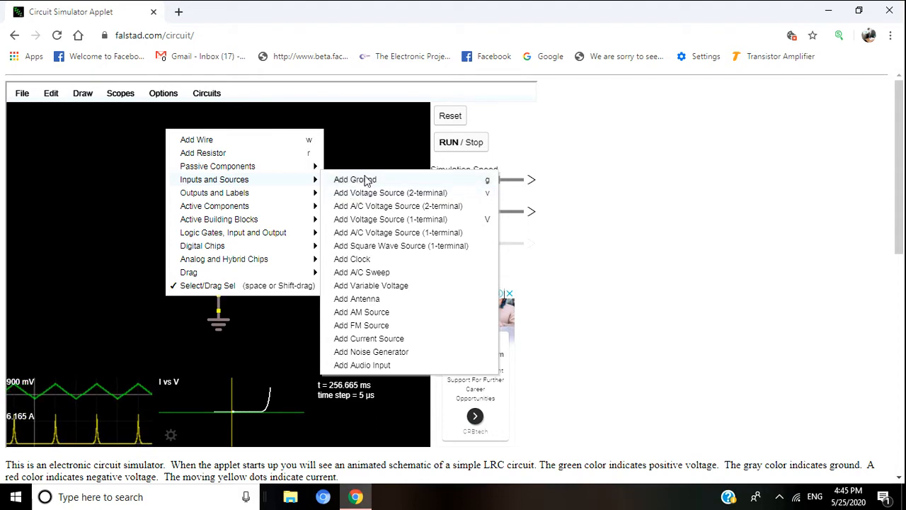
pyautogui.moveTo(288, 328)
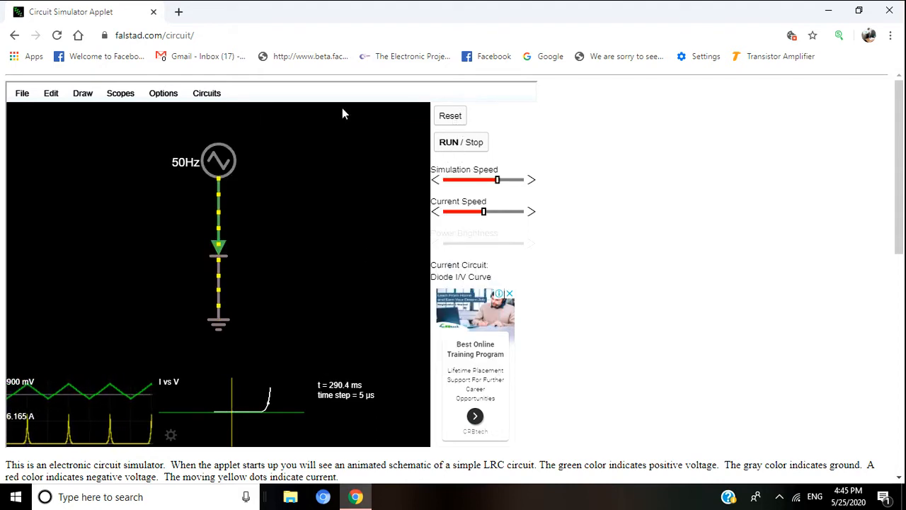
pyautogui.click(207, 94)
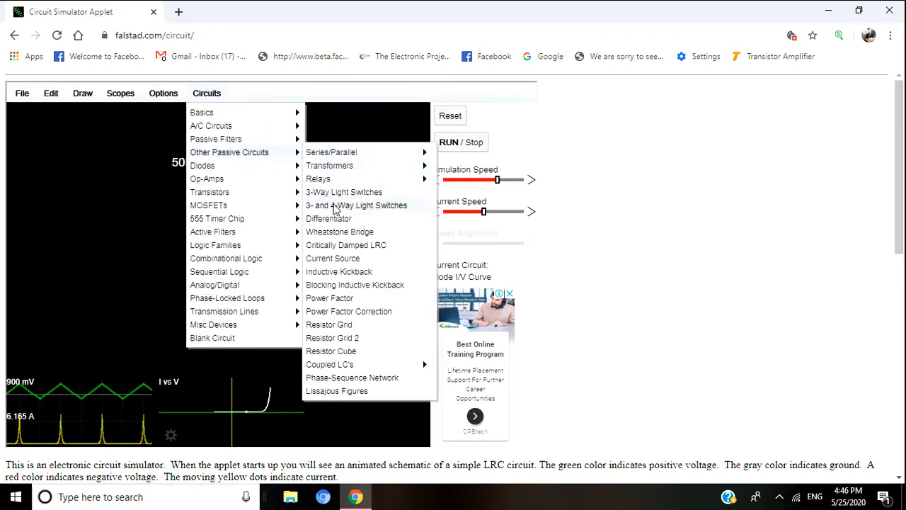
pyautogui.moveTo(207, 179)
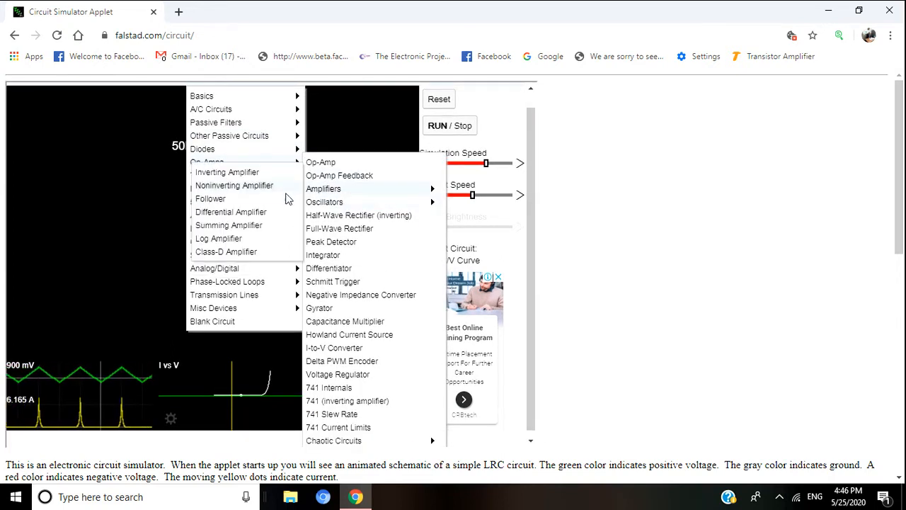
pyautogui.moveTo(314, 196)
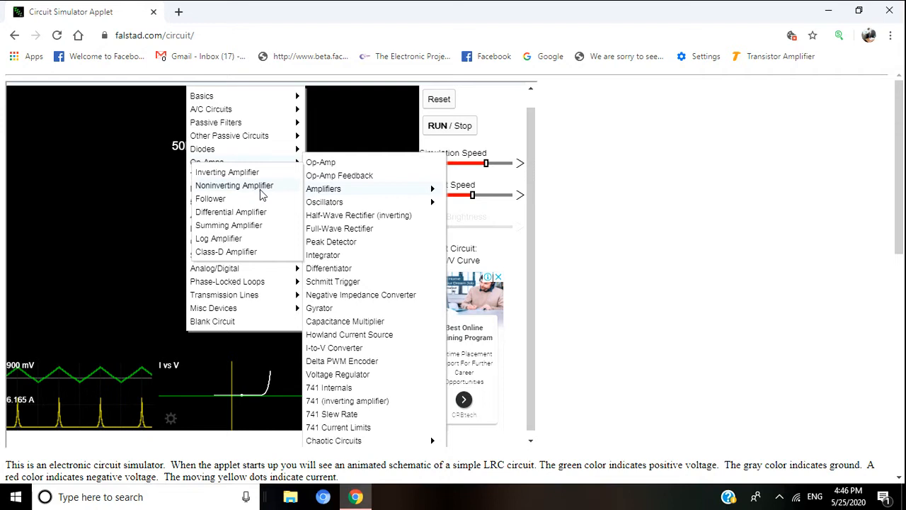
pyautogui.moveTo(227, 172)
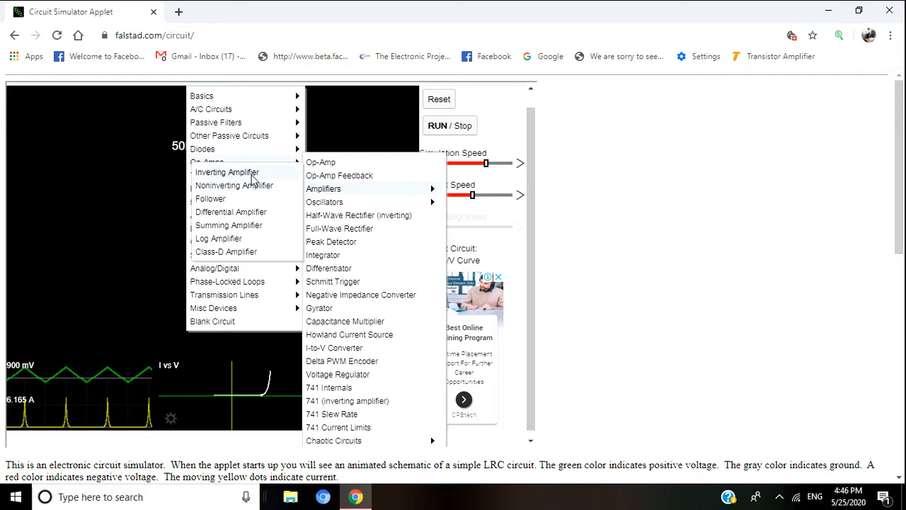
# Load the Inverting Amplifier example from Circuits > Op-Amps > Amplifiers.
pyautogui.click(227, 173)
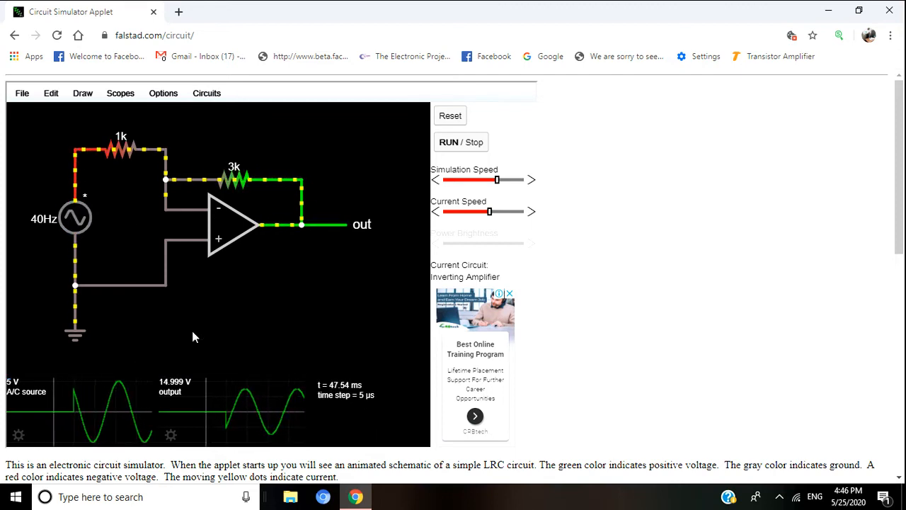
pyautogui.click(233, 181)
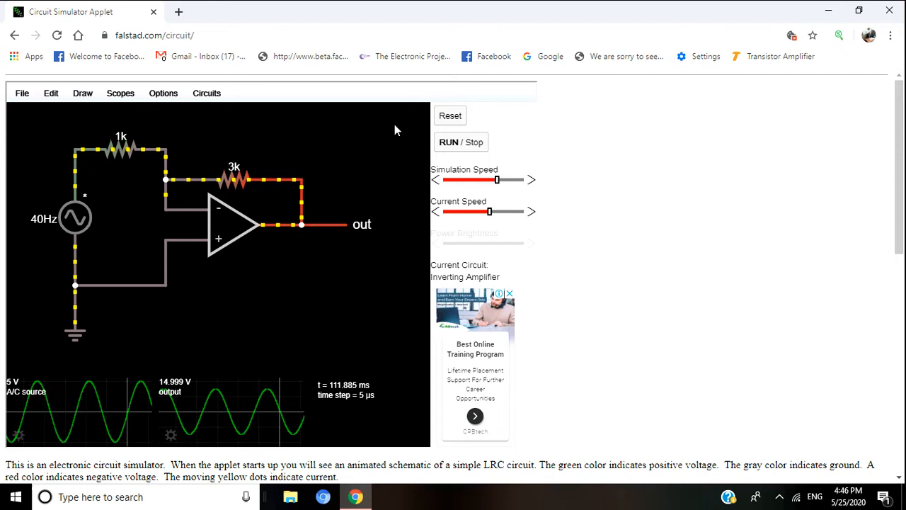
pyautogui.click(207, 93)
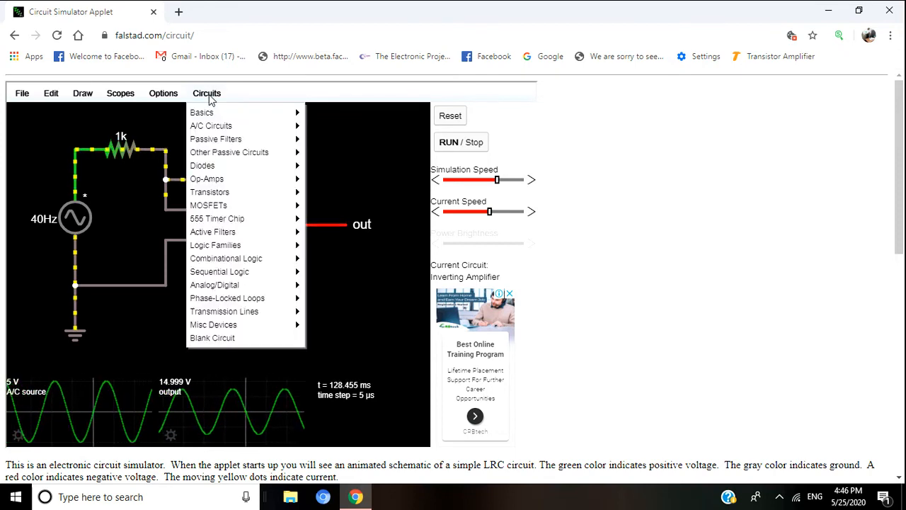
pyautogui.moveTo(217, 218)
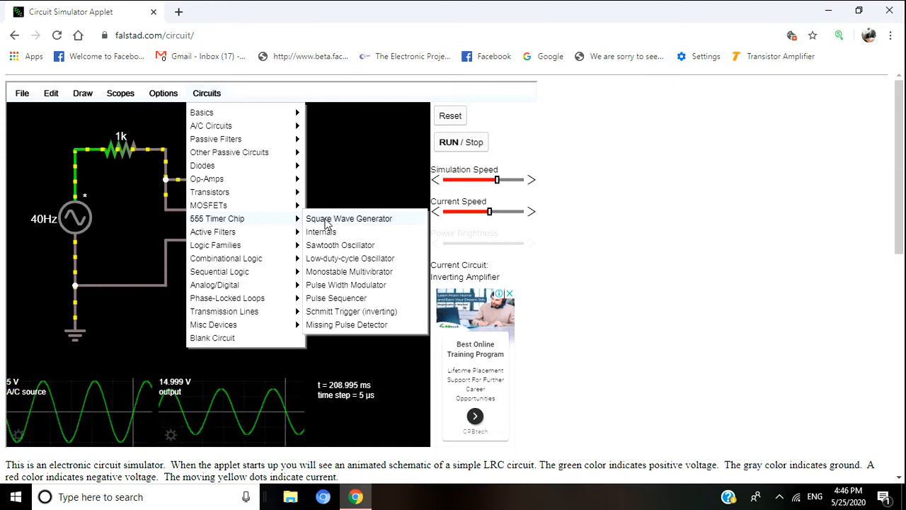
pyautogui.click(348, 218)
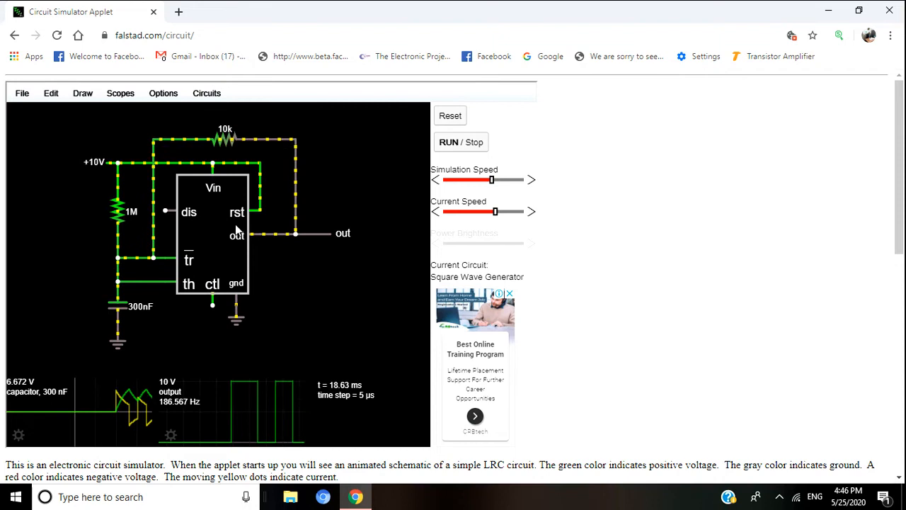
pyautogui.click(213, 234)
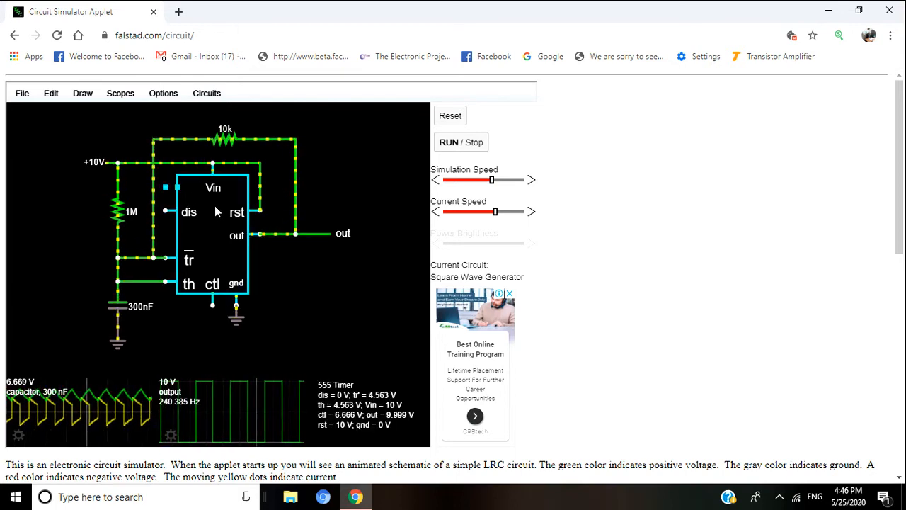
pyautogui.click(462, 142)
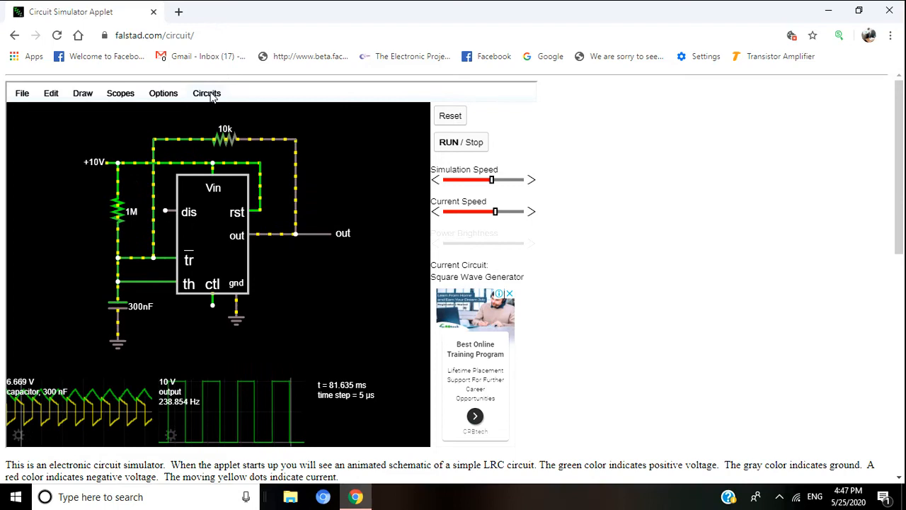
# Load the 555 Timer Chip Internals example in place of the square wave generator.
pyautogui.click(207, 93)
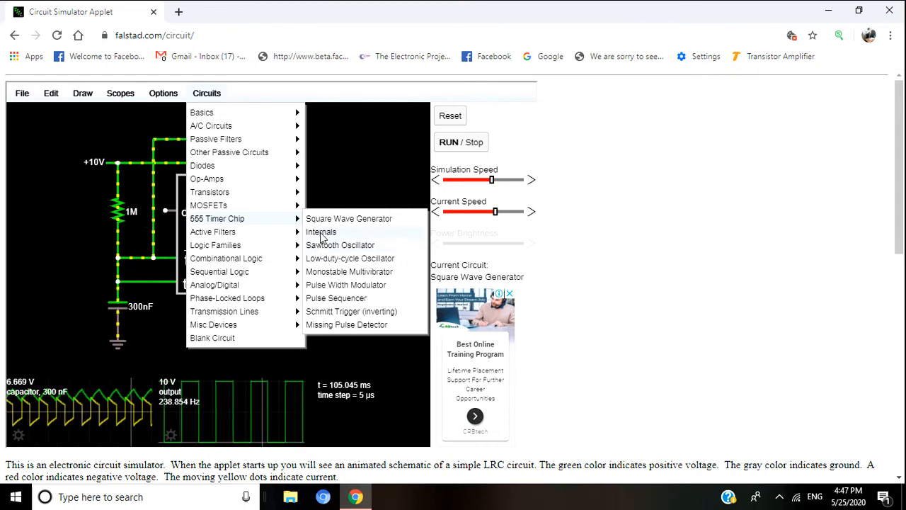
pyautogui.click(321, 232)
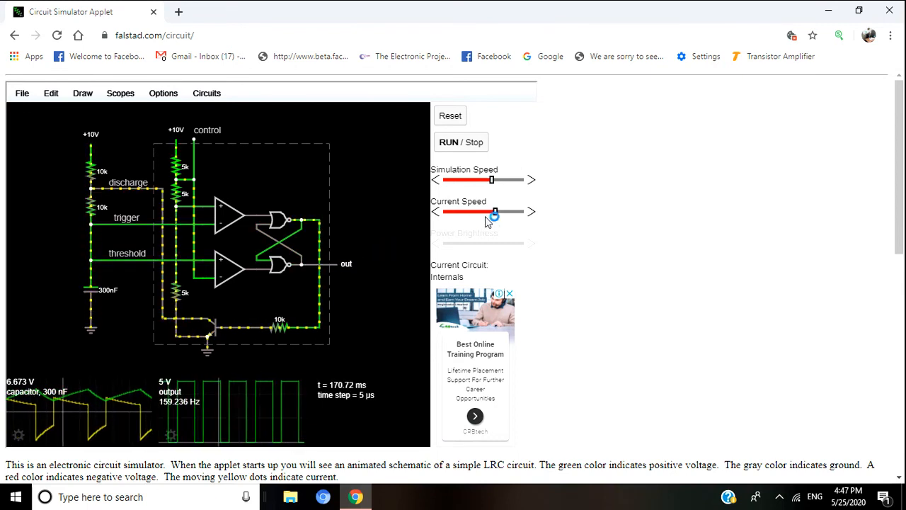
# Set the Current Speed slider slightly higher and the Simulation Speed slider near its maximum.
pyautogui.moveTo(493, 212); pyautogui.dragTo(504, 212)
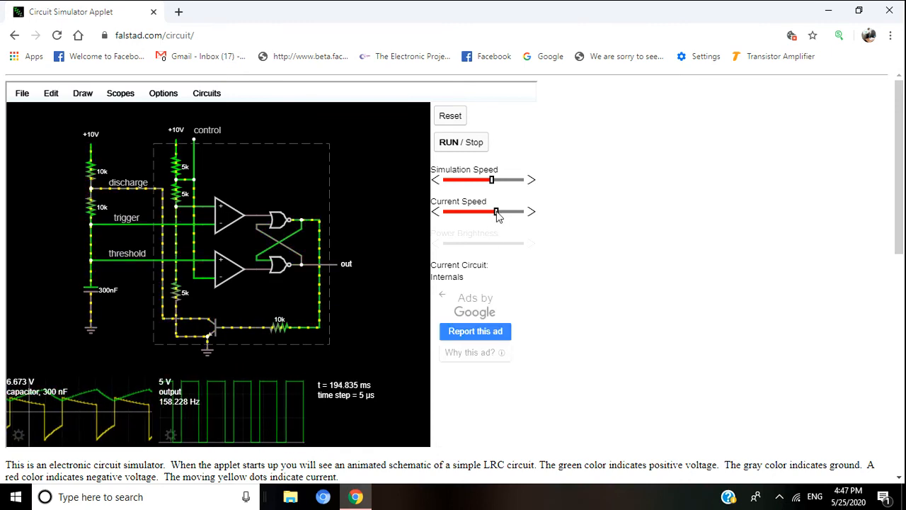
pyautogui.moveTo(495, 212); pyautogui.dragTo(470, 212)
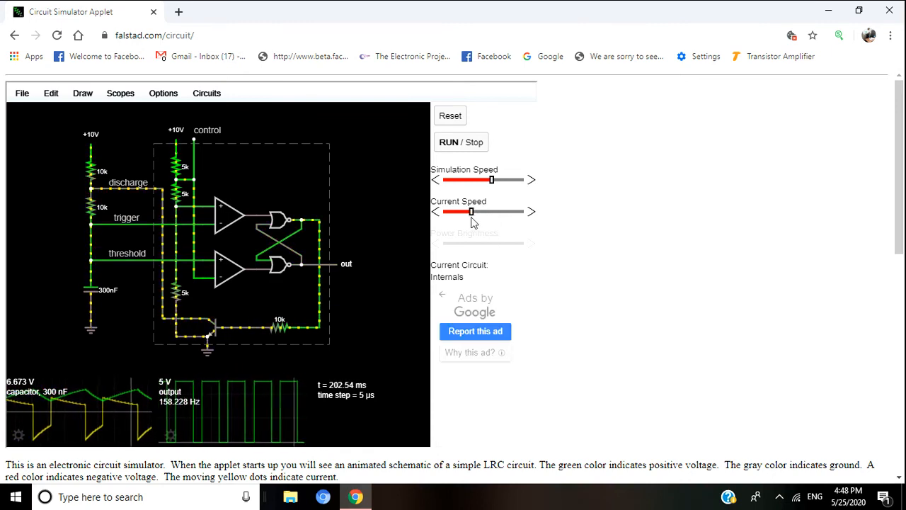
pyautogui.moveTo(470, 212); pyautogui.dragTo(503, 212)
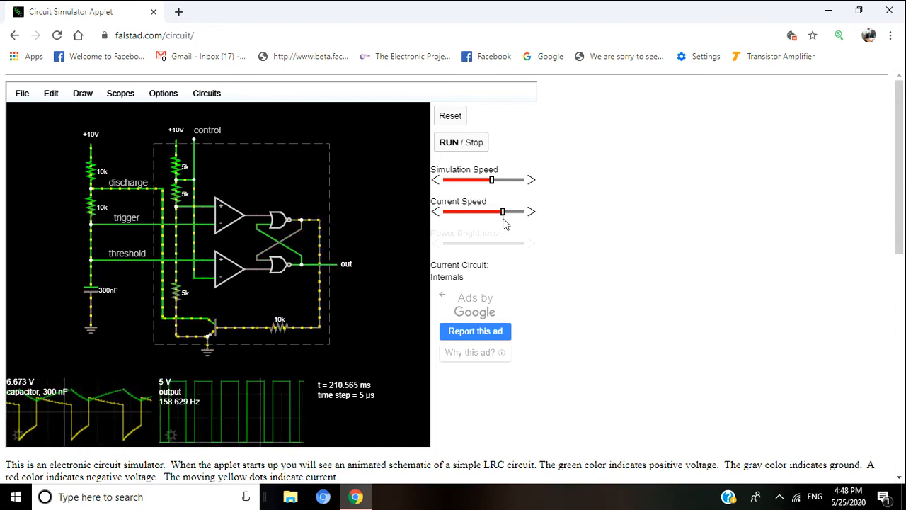
pyautogui.moveTo(490, 178); pyautogui.dragTo(478, 178)
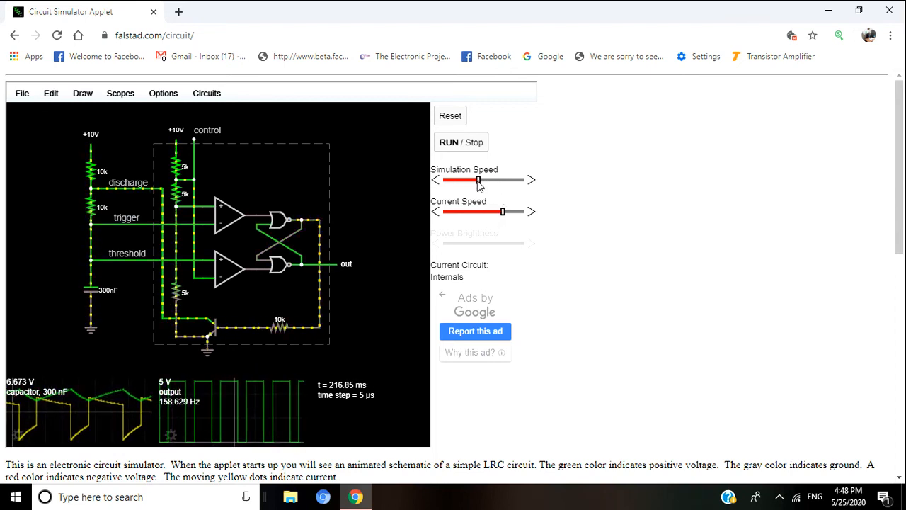
pyautogui.moveTo(479, 179); pyautogui.dragTo(465, 178)
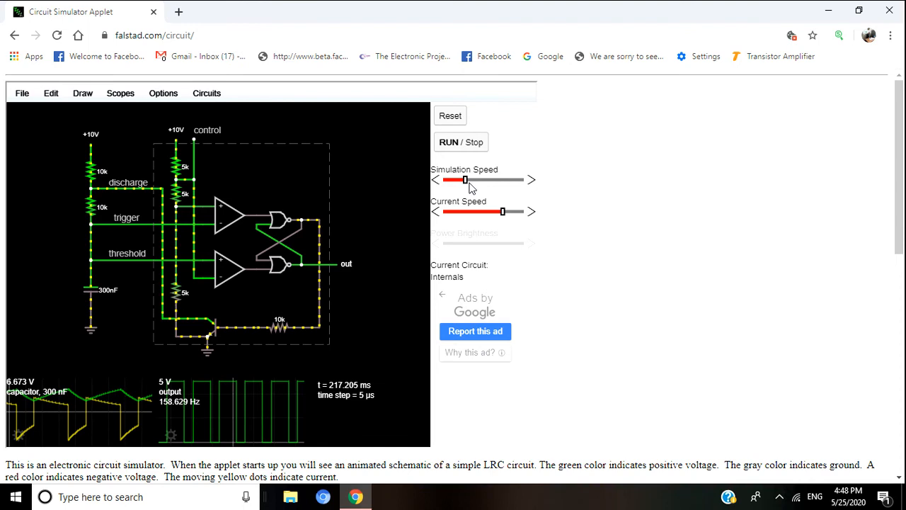
pyautogui.moveTo(465, 179); pyautogui.dragTo(516, 178)
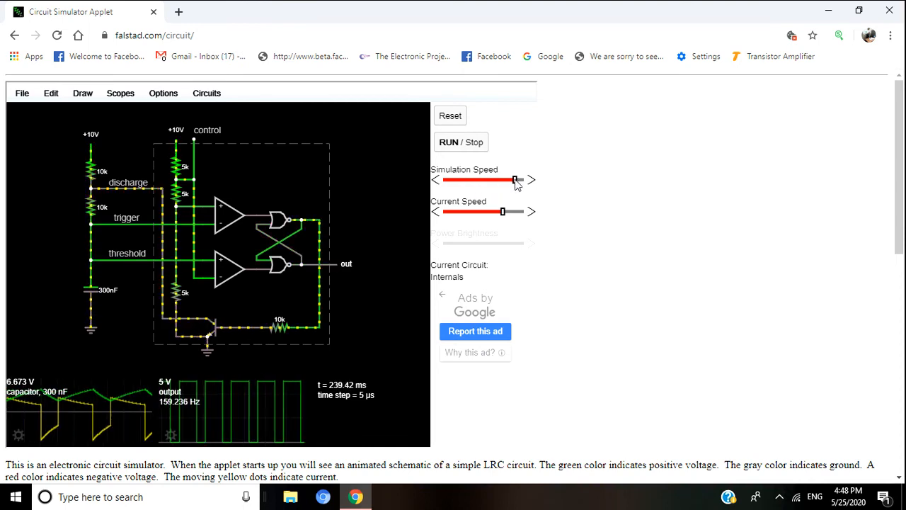
pyautogui.moveTo(516, 179); pyautogui.dragTo(518, 178)
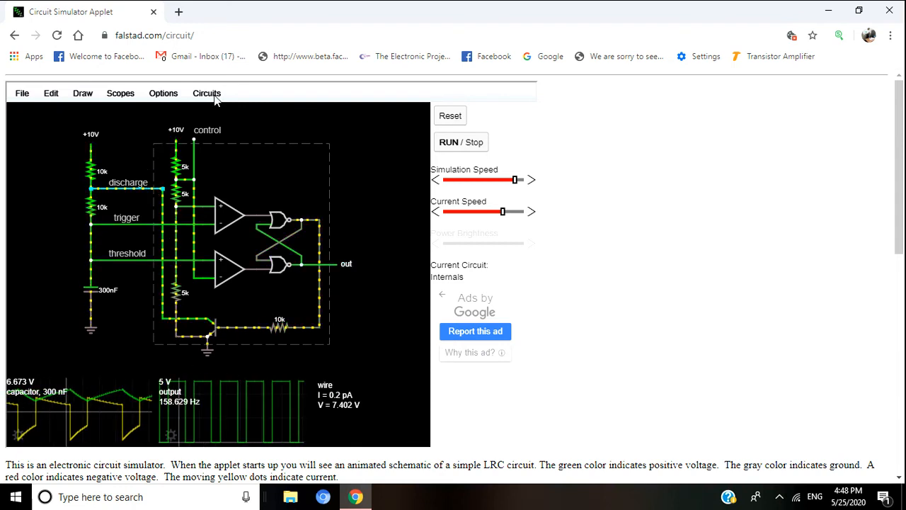
# Use Scopes > Combine All so the capacitor and output traces share one scope.
pyautogui.click(207, 94)
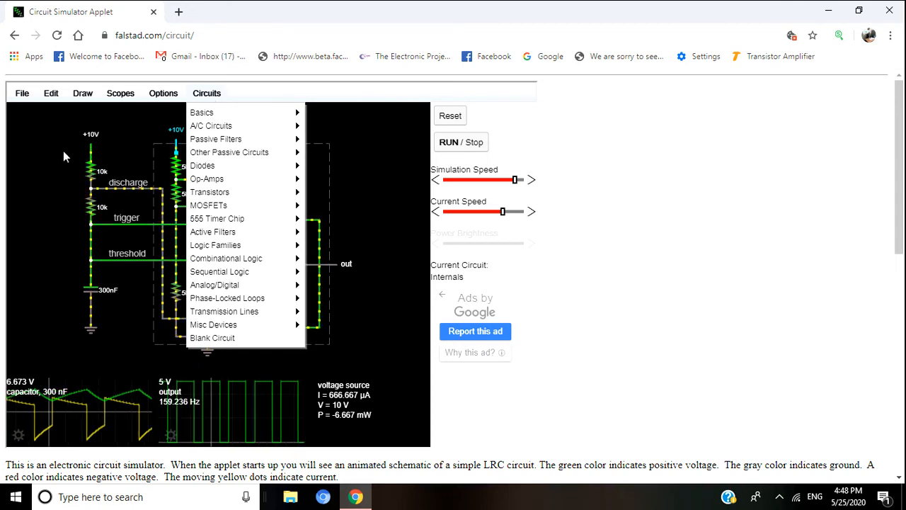
pyautogui.click(120, 94)
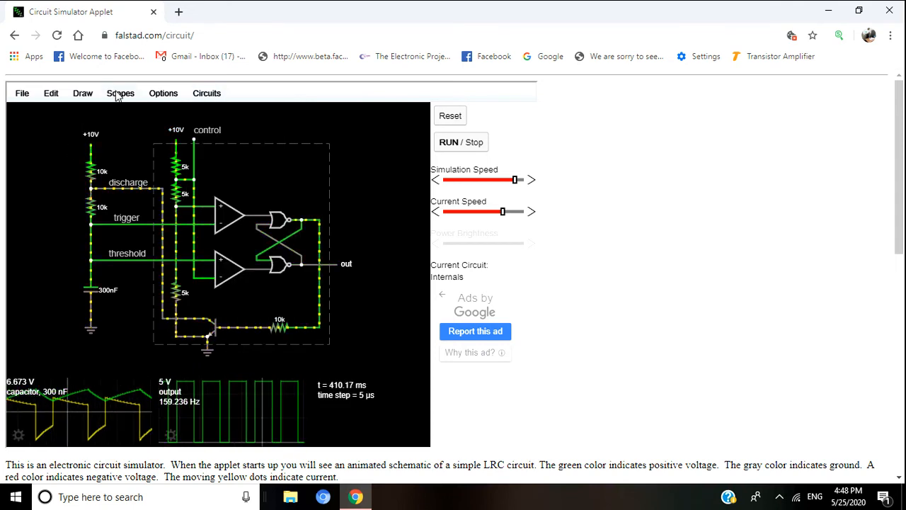
pyautogui.click(120, 94)
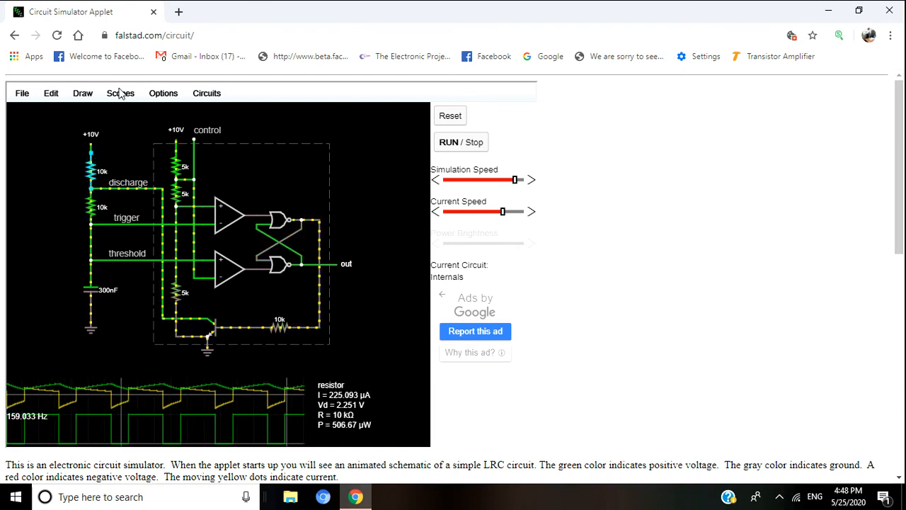
pyautogui.click(121, 94)
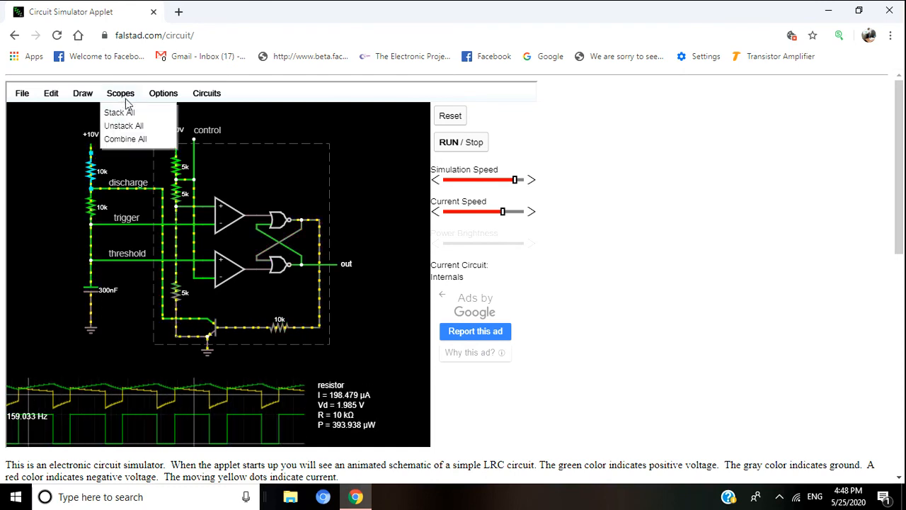
pyautogui.moveTo(119, 111)
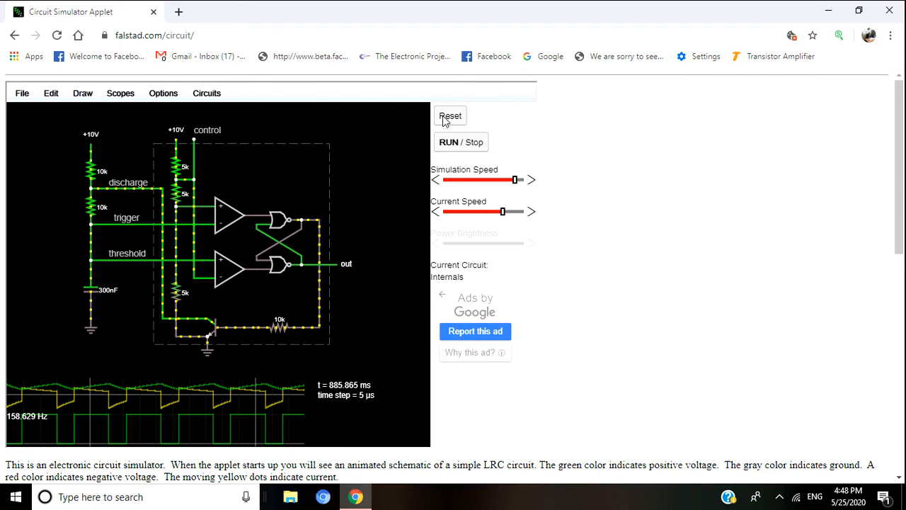
# Reset the simulation and load the High-Pass Filter (RC) example from Passive Filters.
pyautogui.click(451, 116)
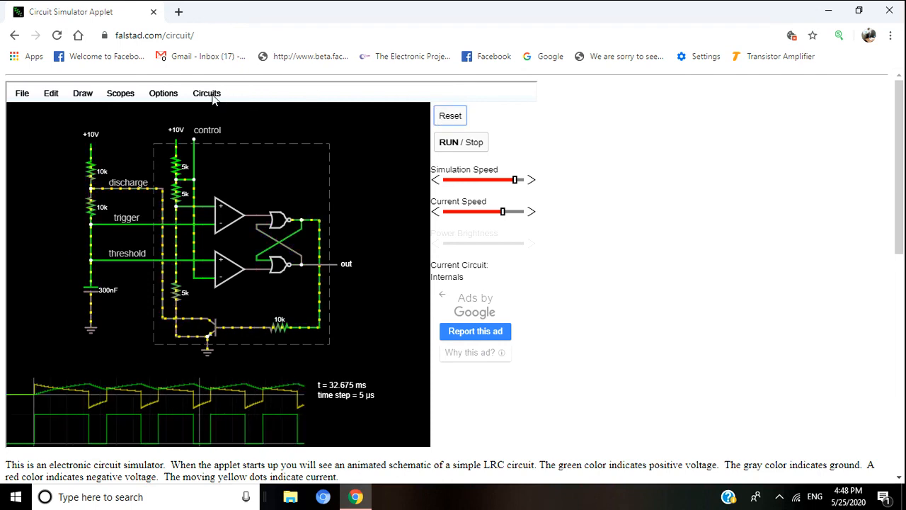
pyautogui.click(207, 93)
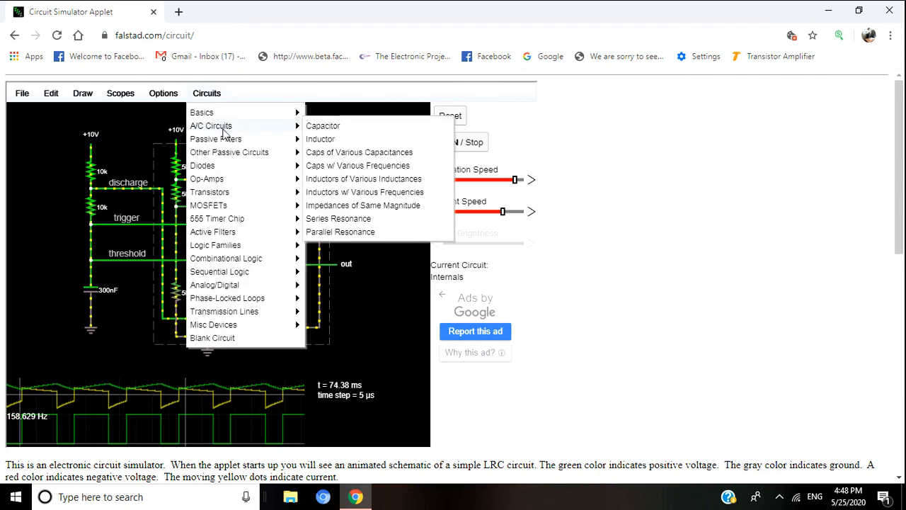
pyautogui.moveTo(215, 139)
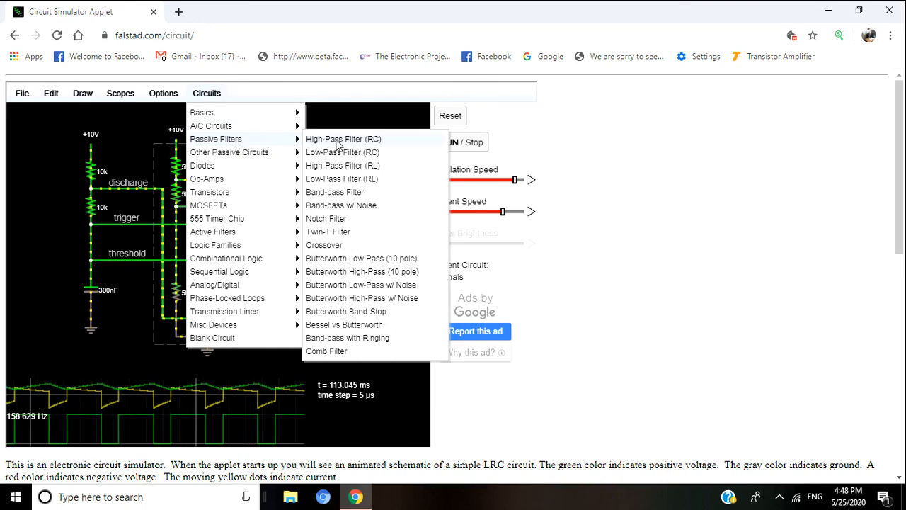
pyautogui.click(343, 138)
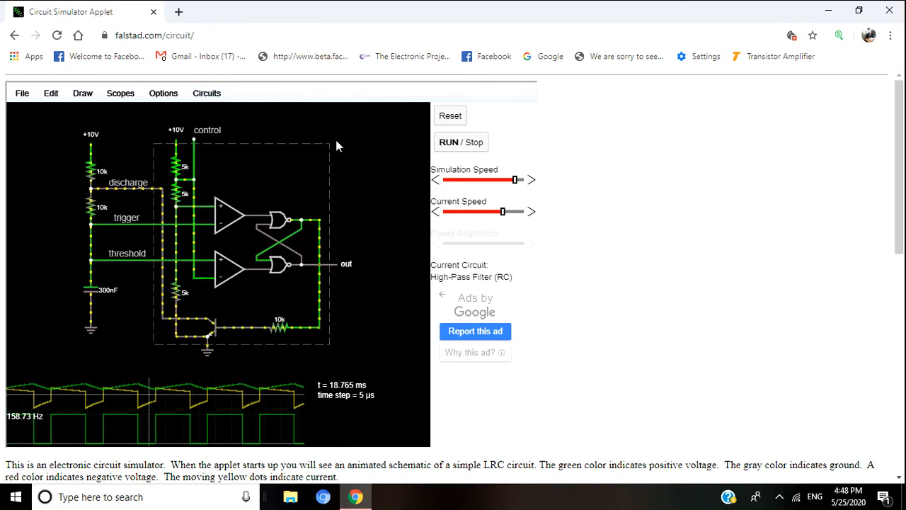